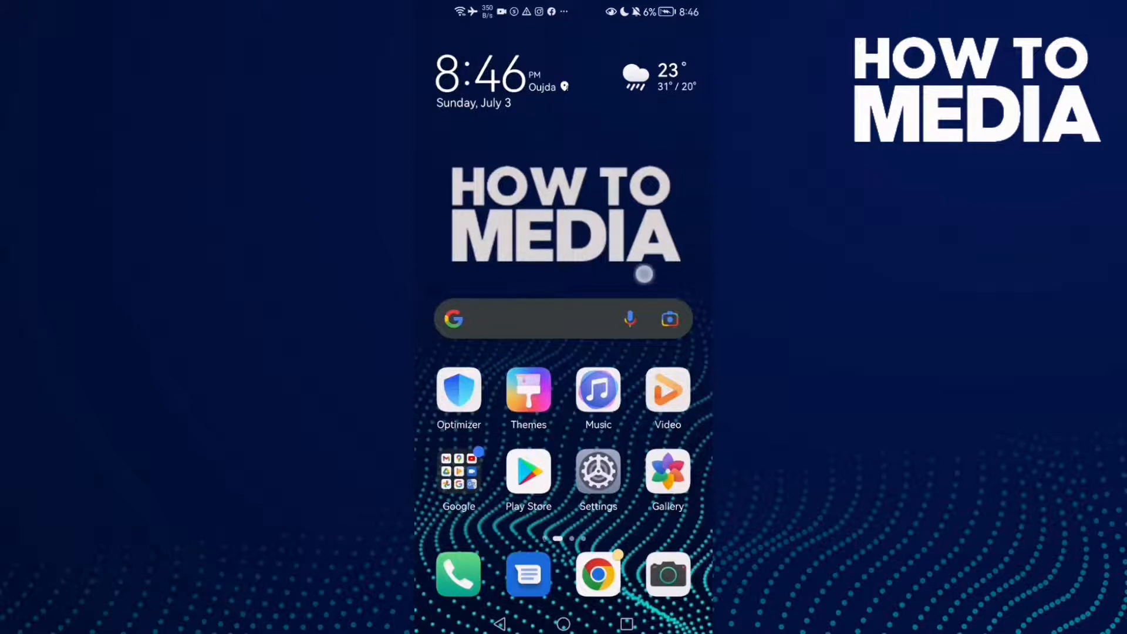
# Launch Samsung Internet from the home screen to its quick access start page.
pyautogui.click(597, 575)
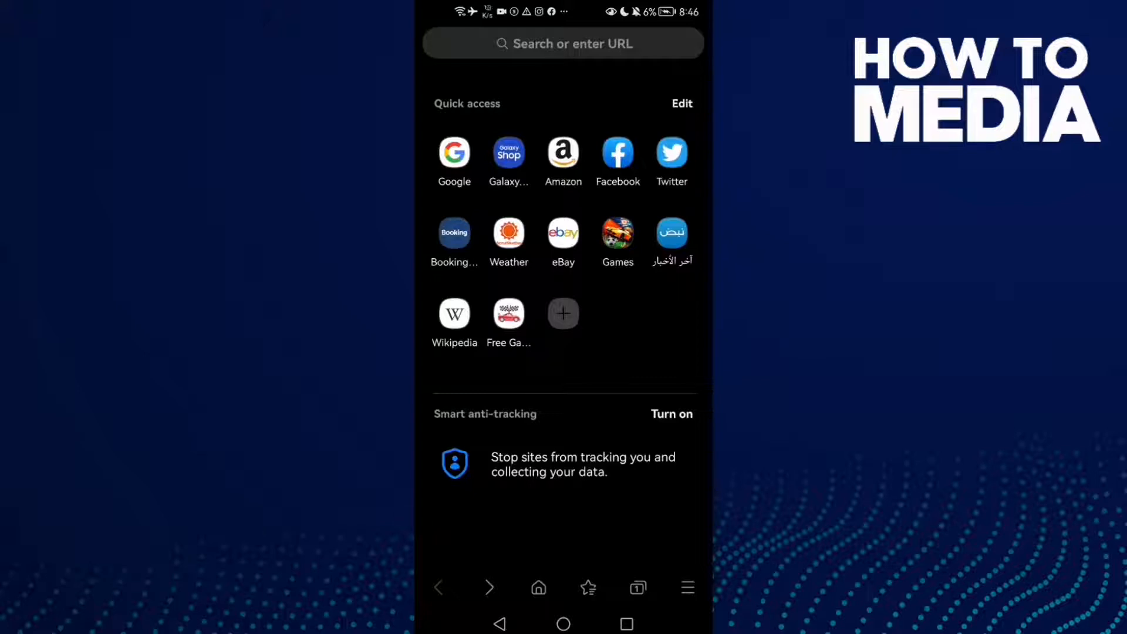
# Go to Settings from the main menu and scroll to the bottom of the list.
pyautogui.click(688, 587)
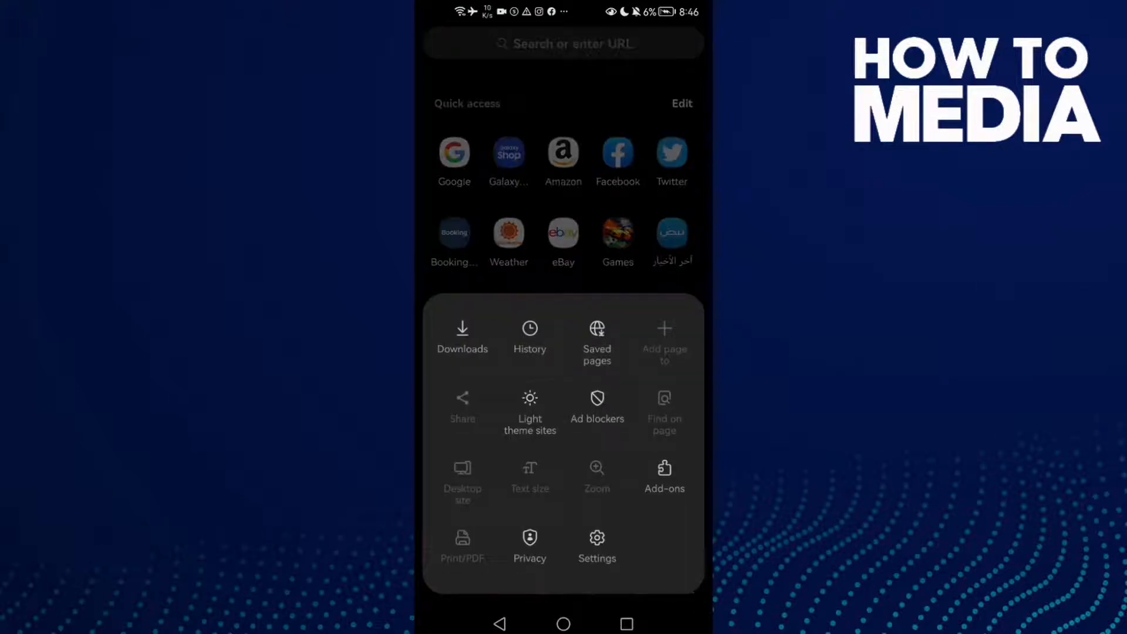
pyautogui.click(596, 544)
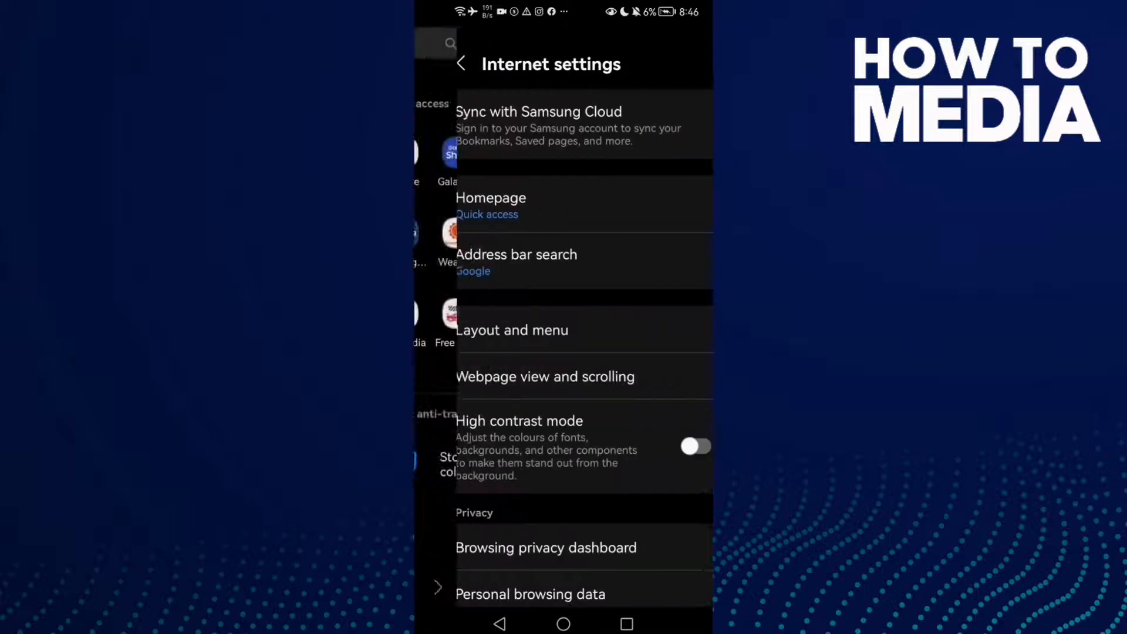
pyautogui.scroll(-3)
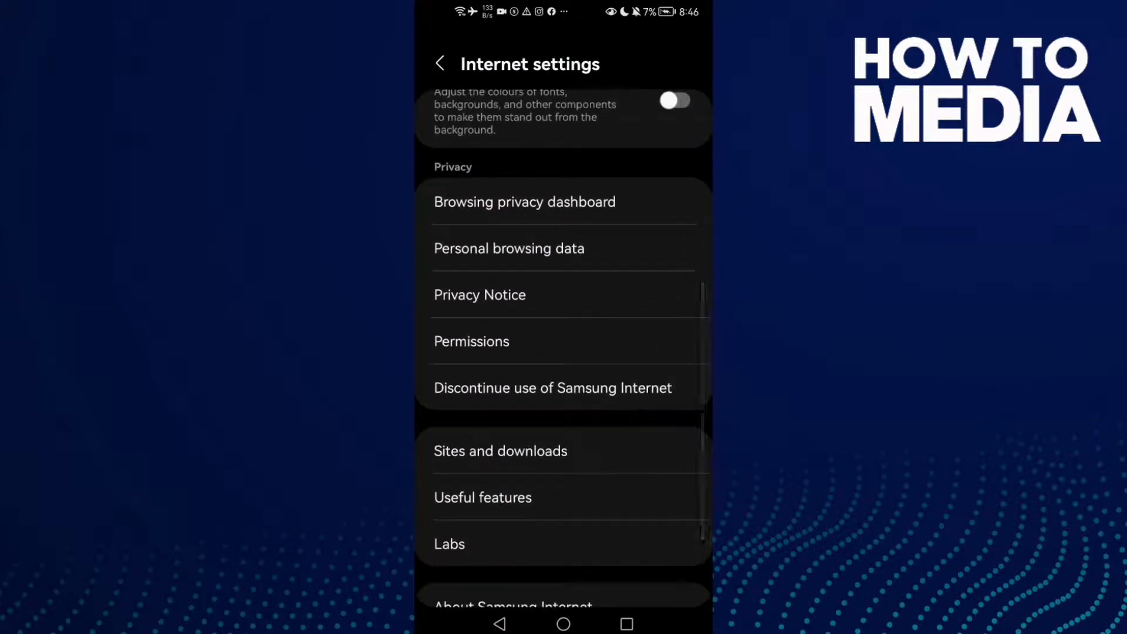
pyautogui.scroll(-3)
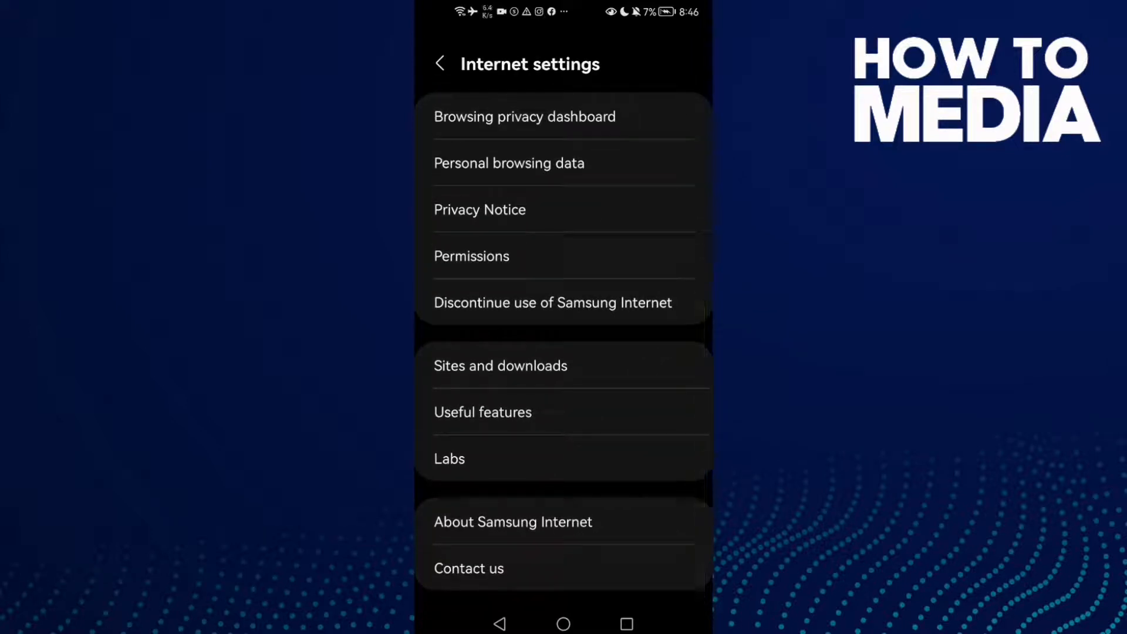
# Go into Sites and downloads, then Site permissions showing cookies, JavaScript, camera, location, microphone.
pyautogui.click(500, 366)
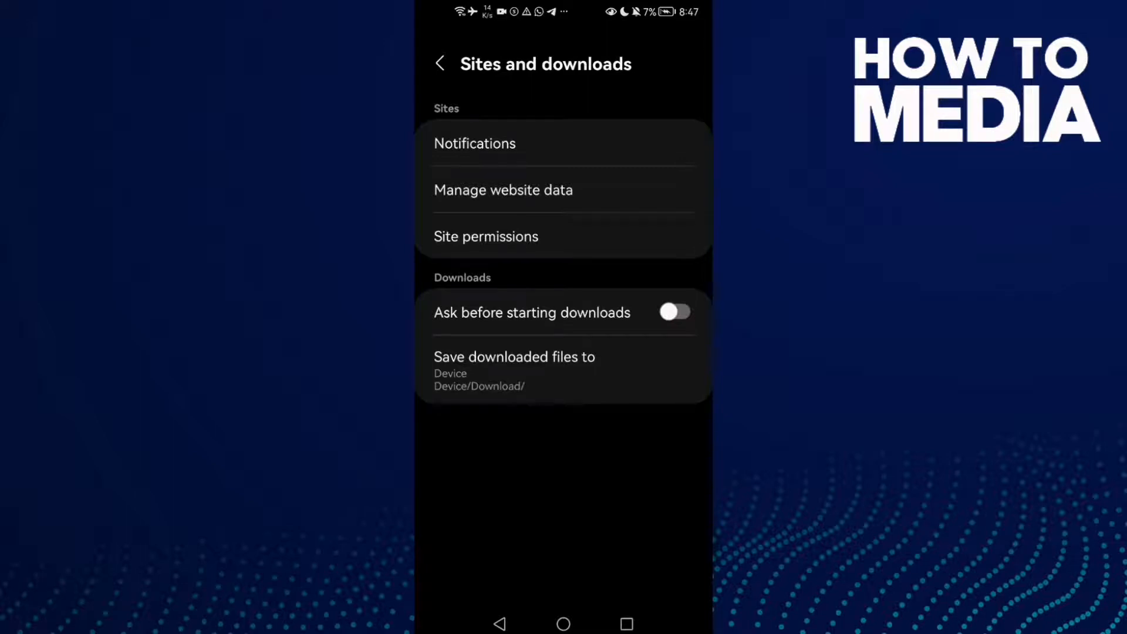
pyautogui.click(486, 237)
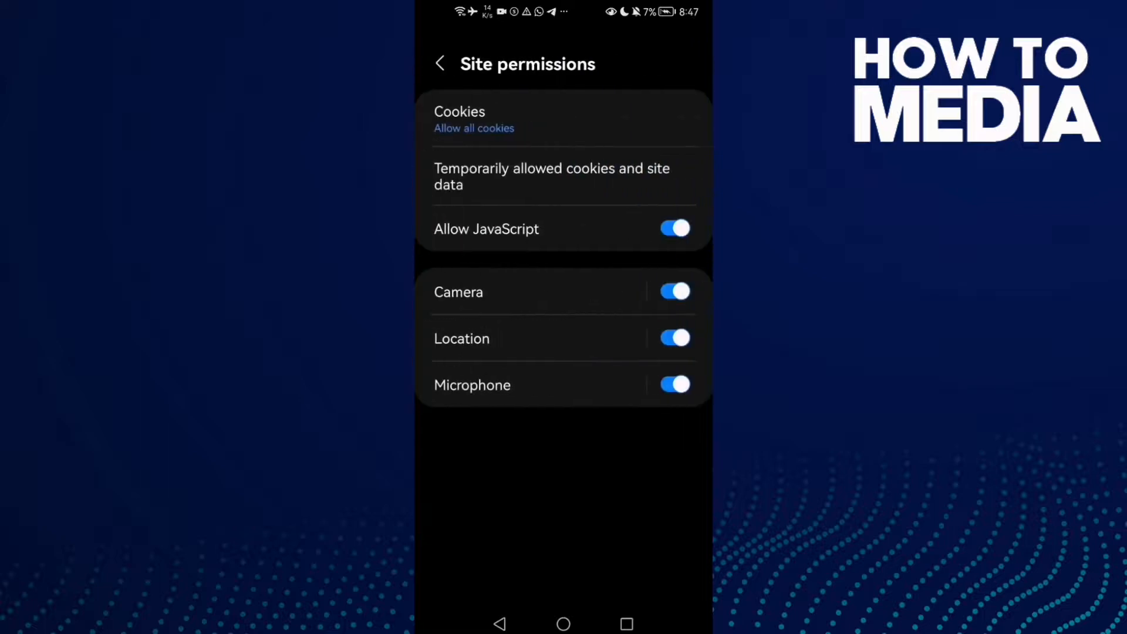